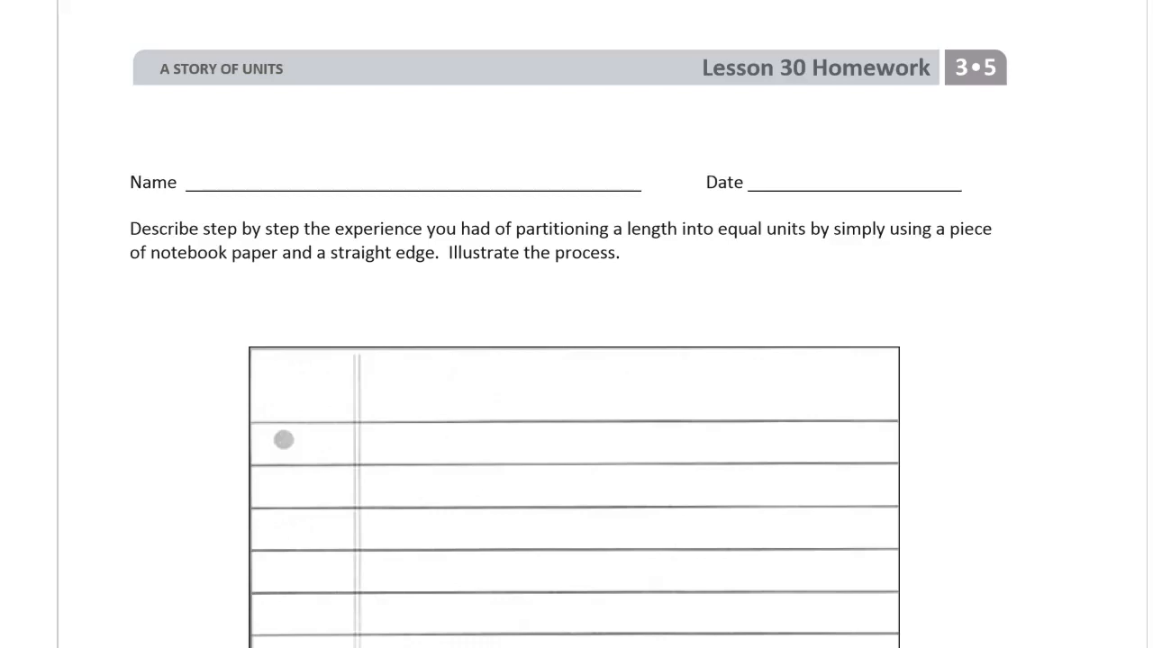
- Underline the Lesson 30 Homework title and 'Illustrate the process' in green
drag(705, 106, 832, 83)
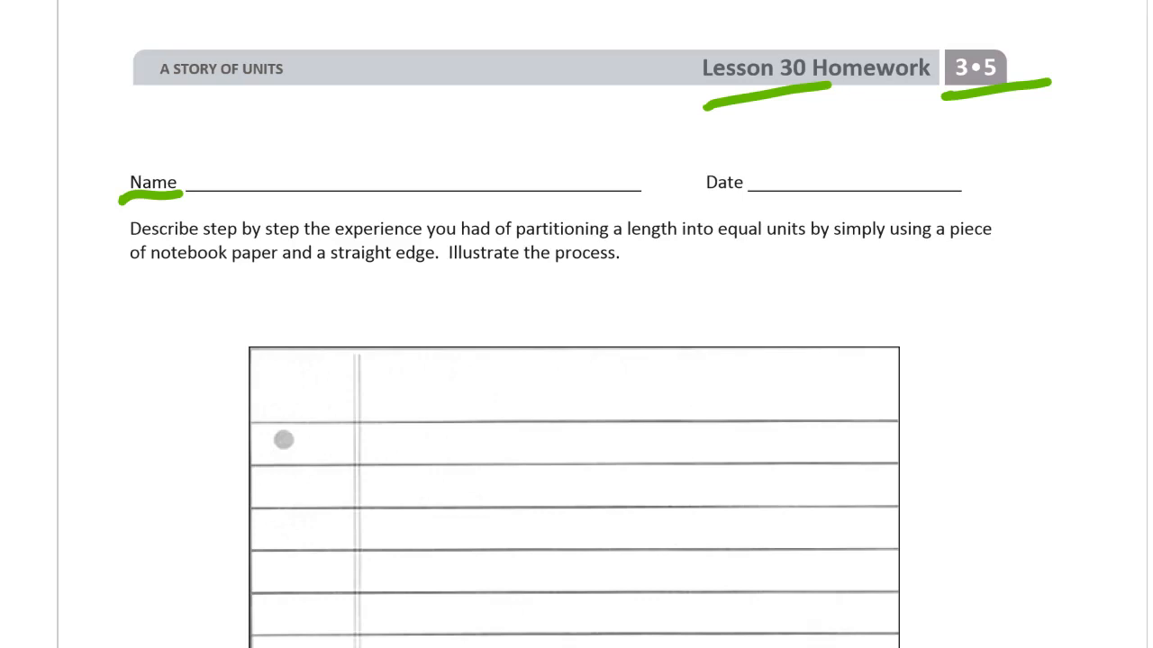
scroll(down, 3)
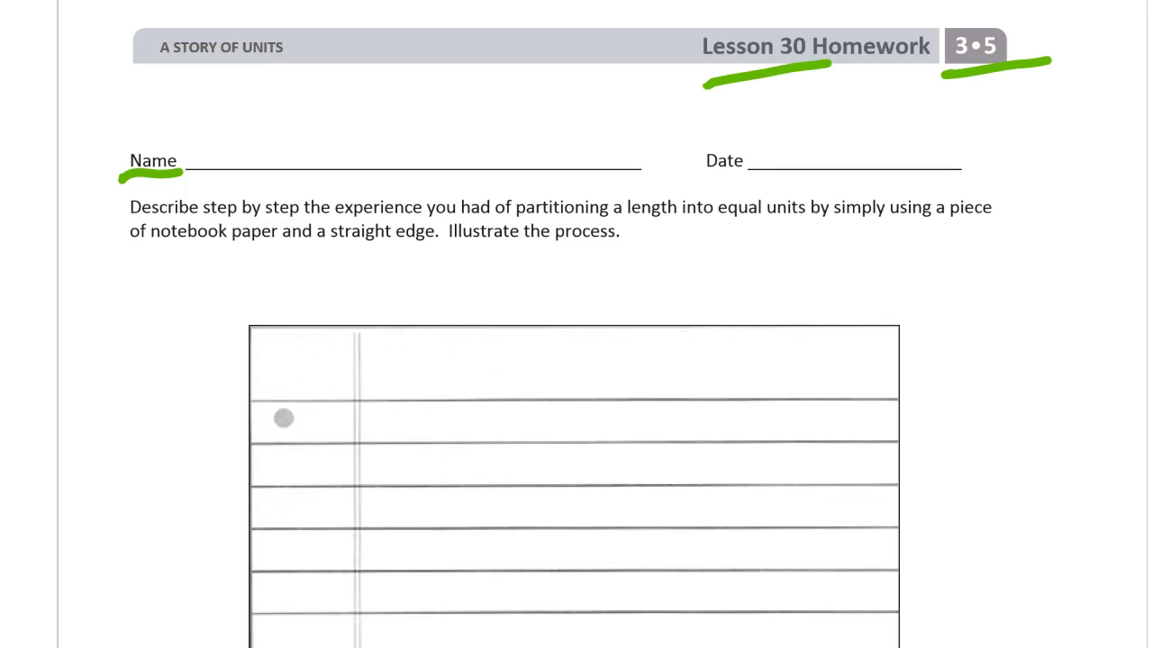
drag(449, 243, 633, 259)
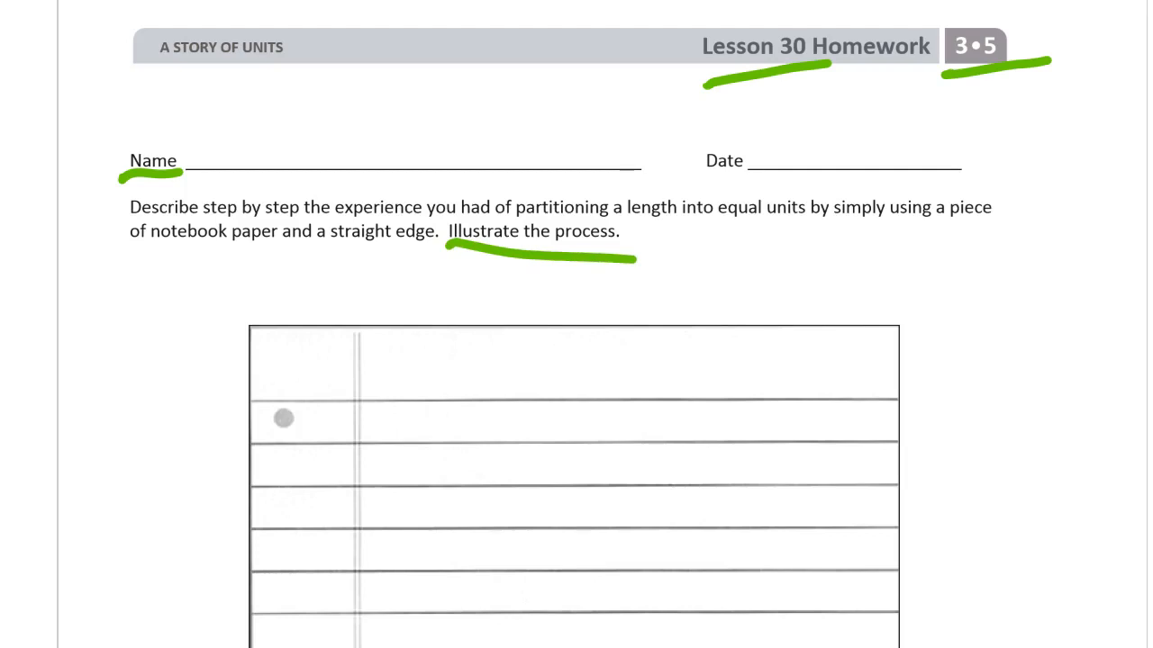
- Scroll down to the notebook paper below the homework instructions
scroll(down, 3)
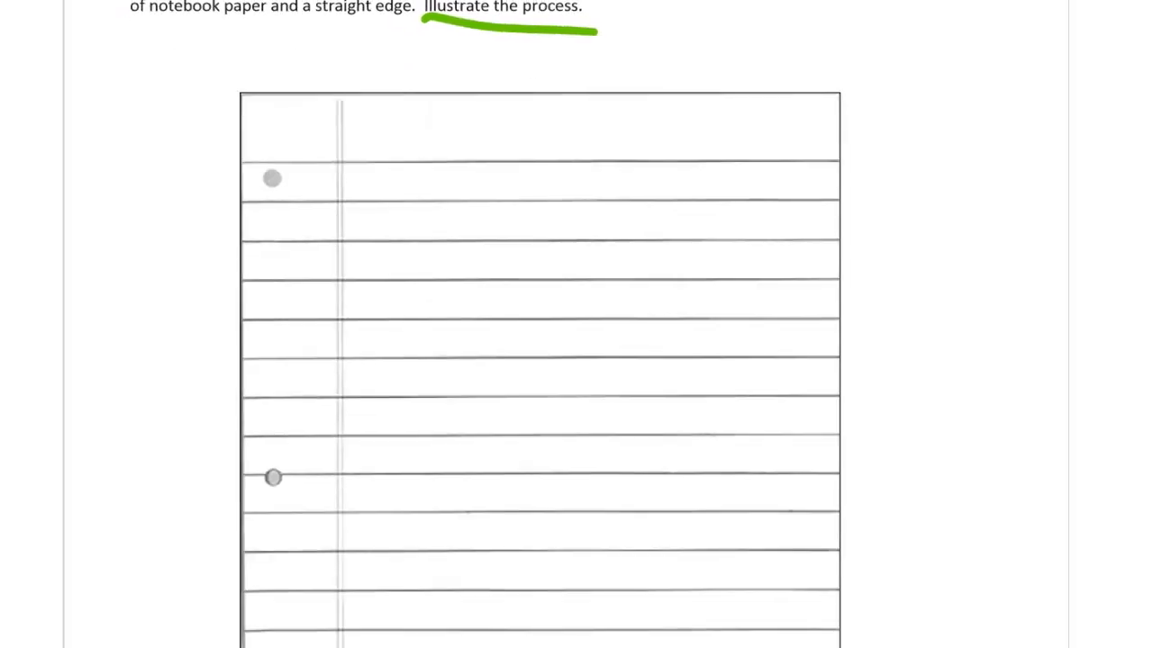
scroll(down, 3)
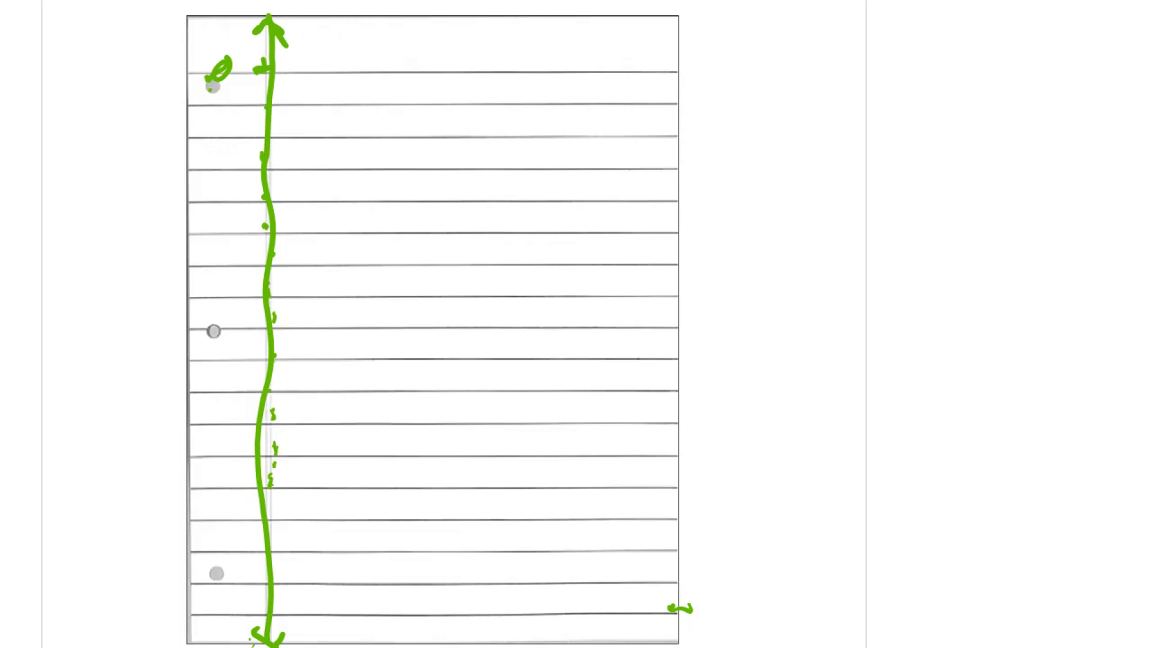
- Draw a green thirds tick mark on the vertical number line
drag(270, 505, 275, 558)
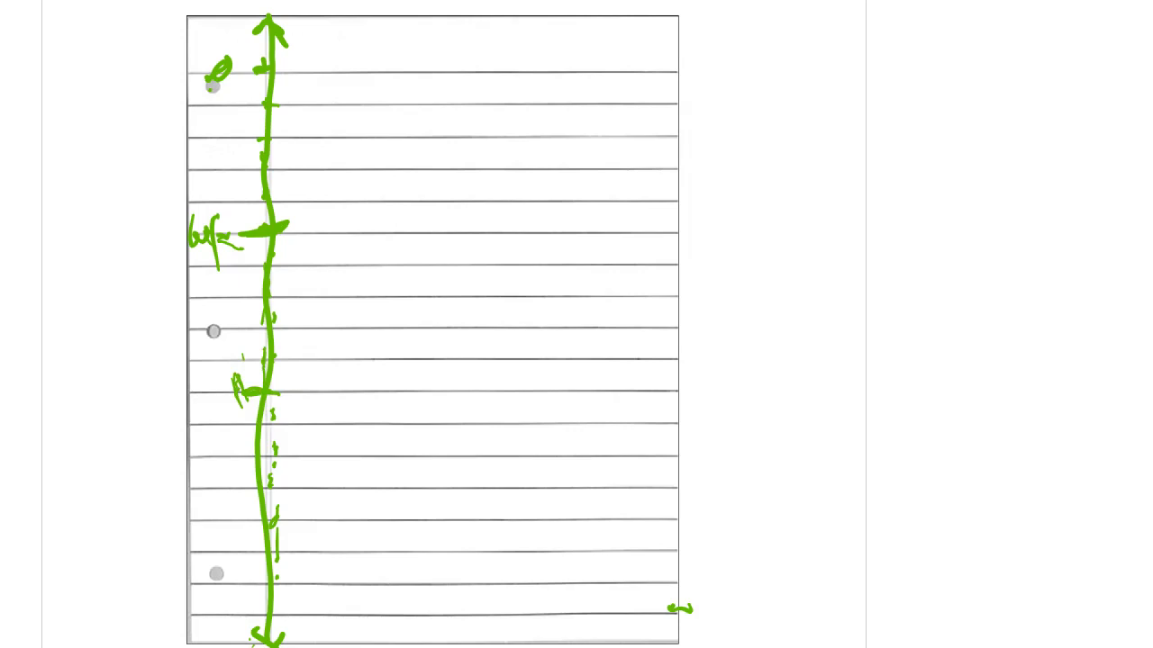
- Label another thirds tick on the green number line
drag(239, 370, 225, 415)
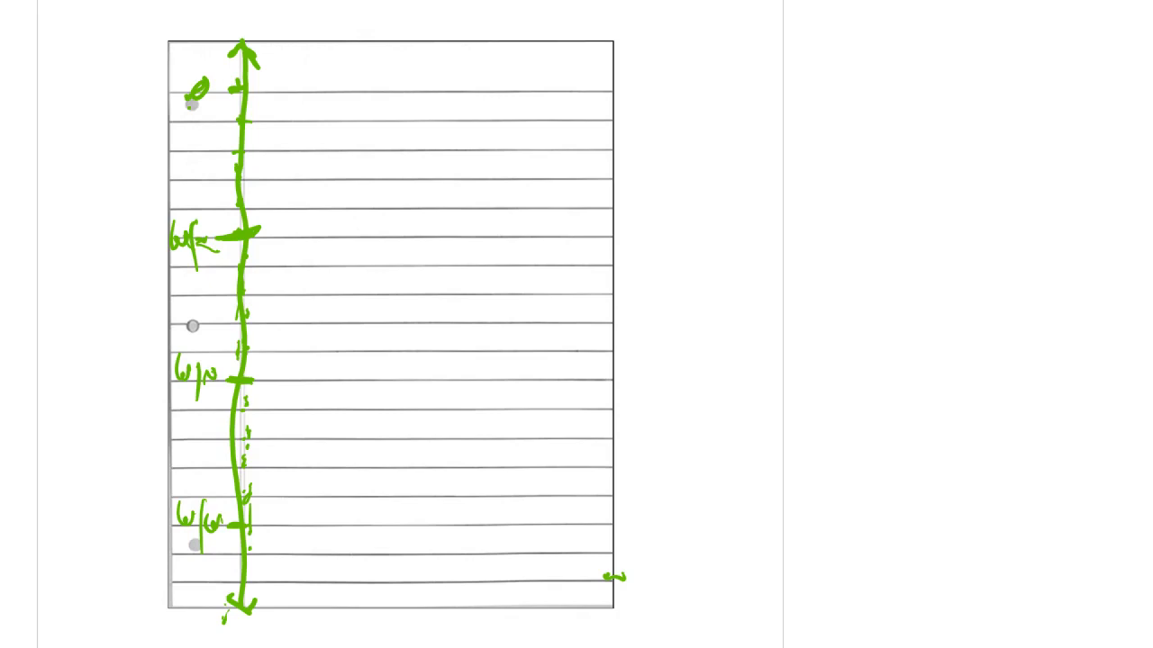
- Start the blue paper strip with an angled line at 0
drag(255, 88, 288, 65)
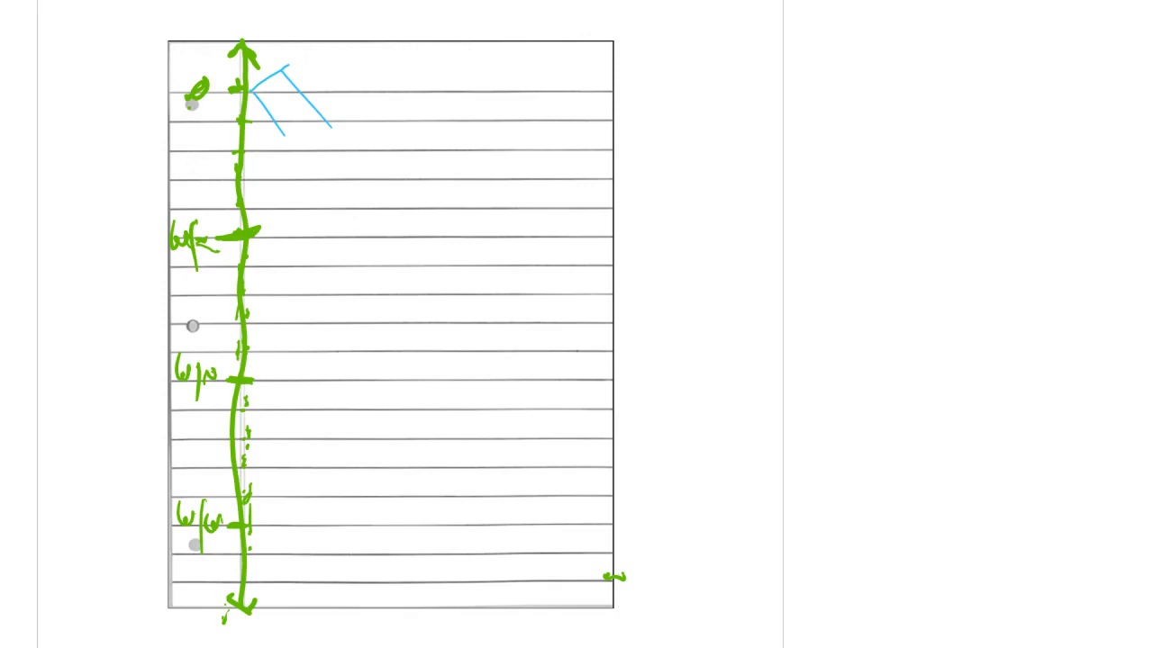
- Draw the slanted blue strip from 0 to the bottom tick, with green thirds marks beside it
drag(247, 520, 608, 520)
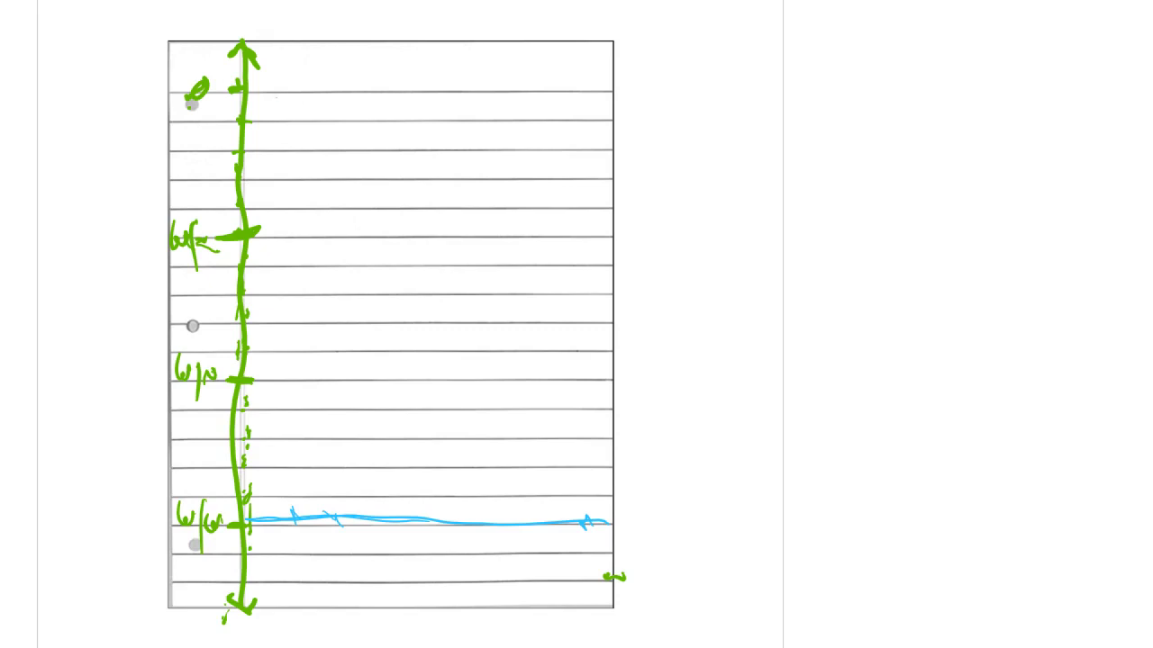
drag(277, 99, 395, 510)
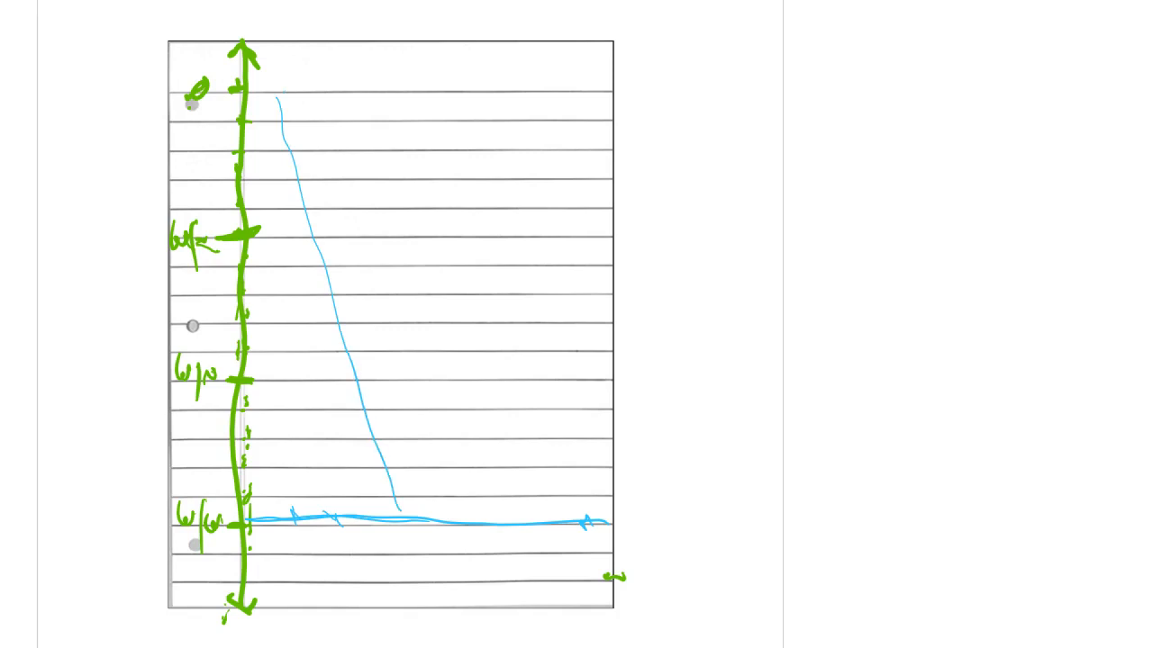
drag(279, 104, 346, 62)
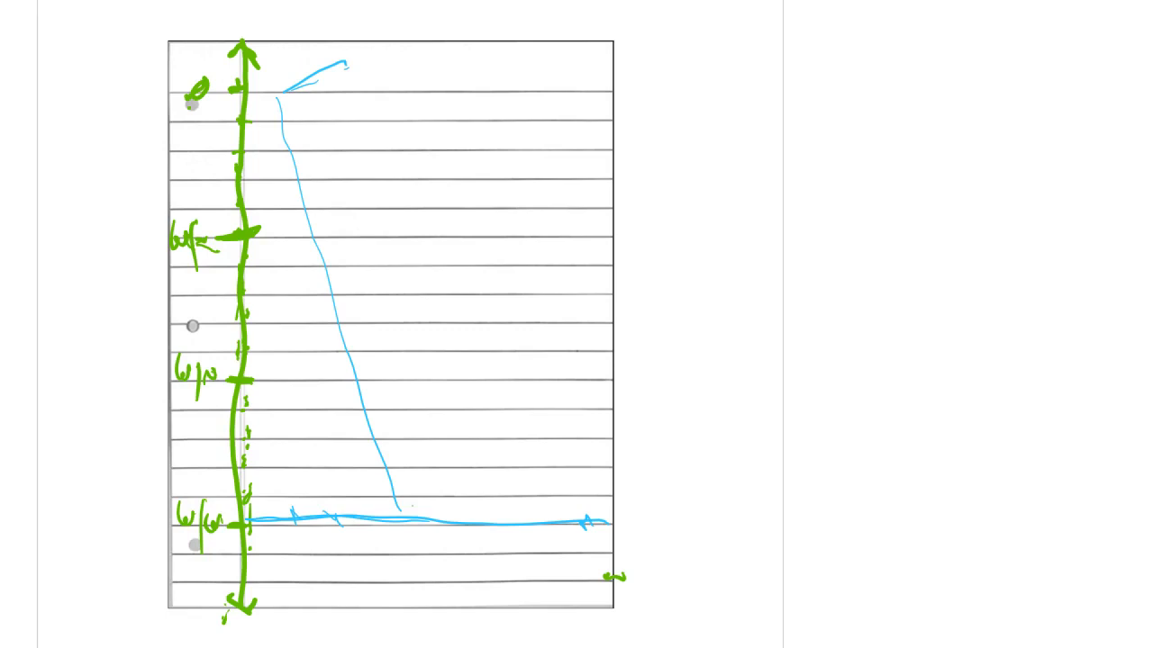
drag(408, 506, 480, 473)
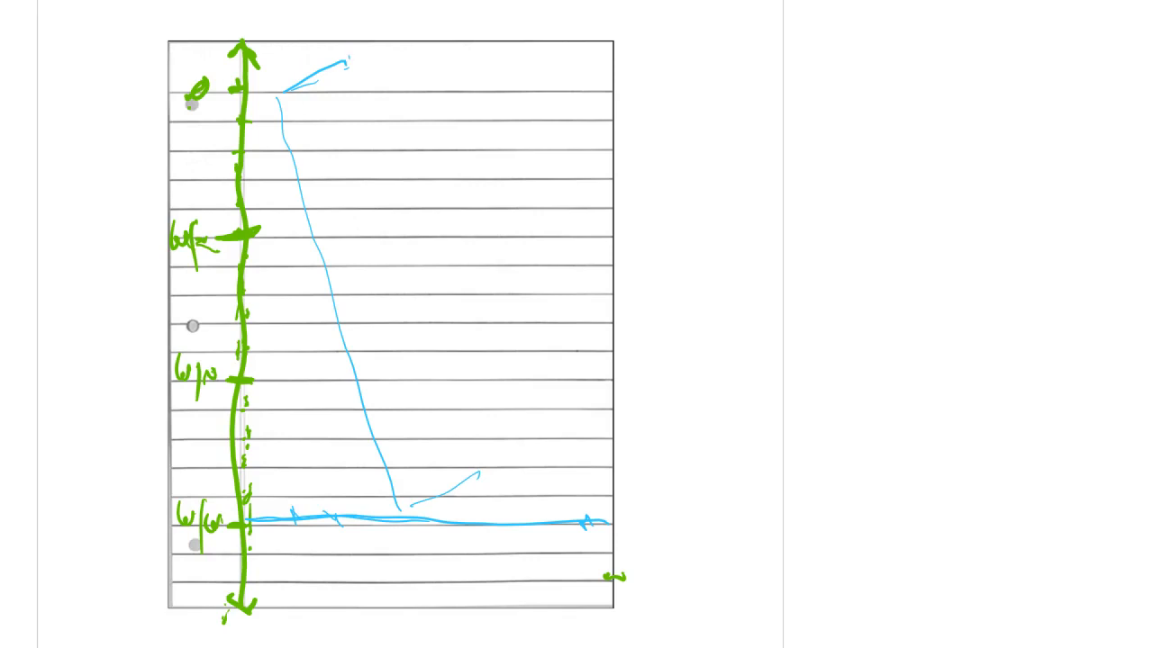
drag(347, 59, 482, 472)
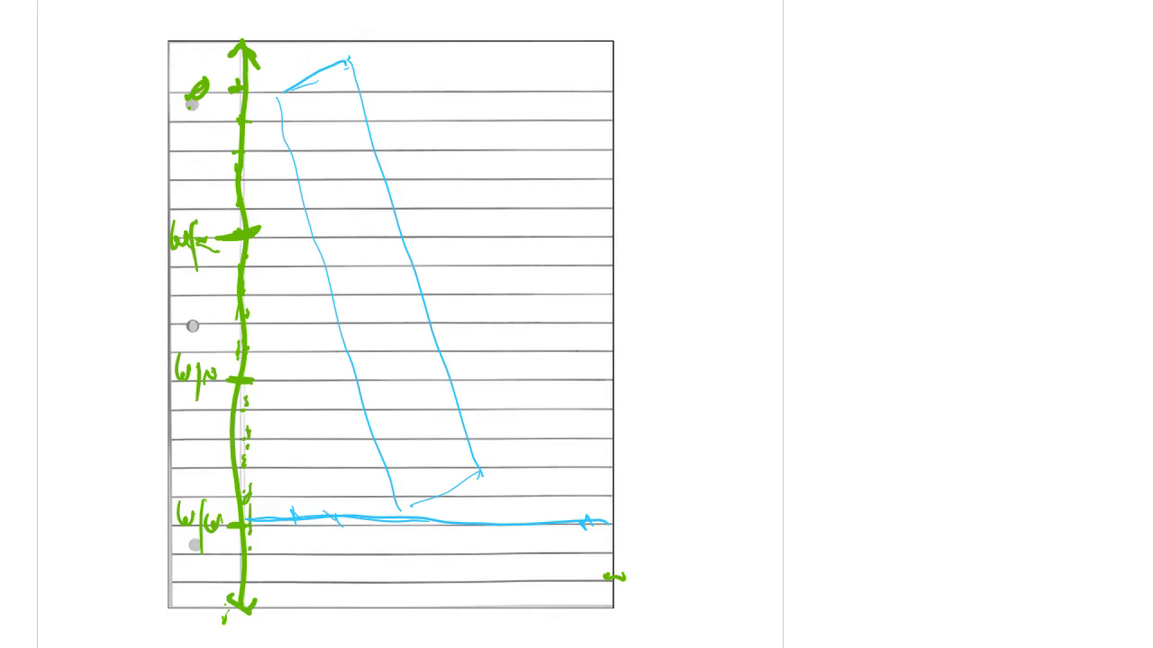
drag(475, 238, 605, 238)
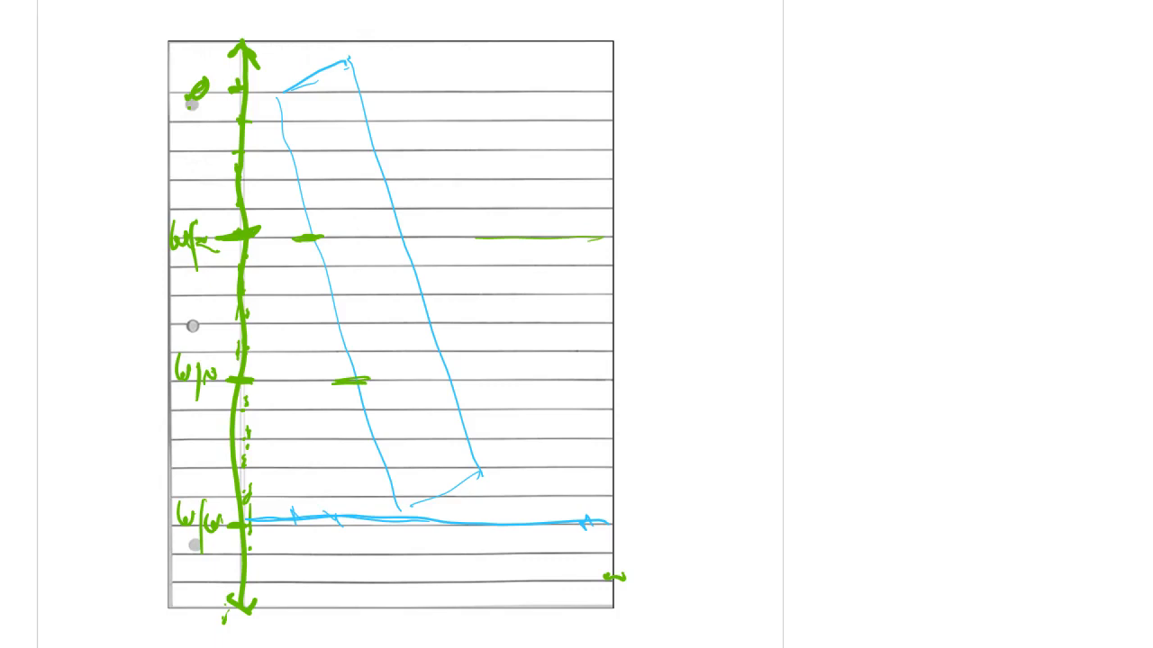
- Split the blue strip with two green lines, label each part 1/3, and loop the top third
drag(320, 236, 396, 214)
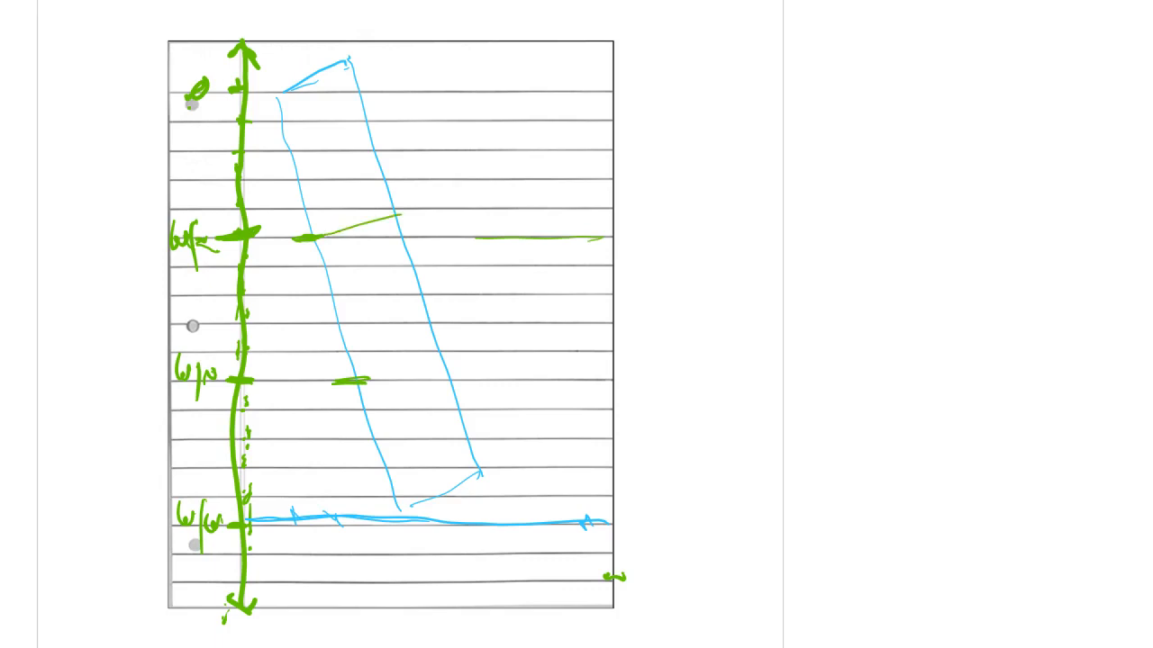
drag(337, 387, 441, 347)
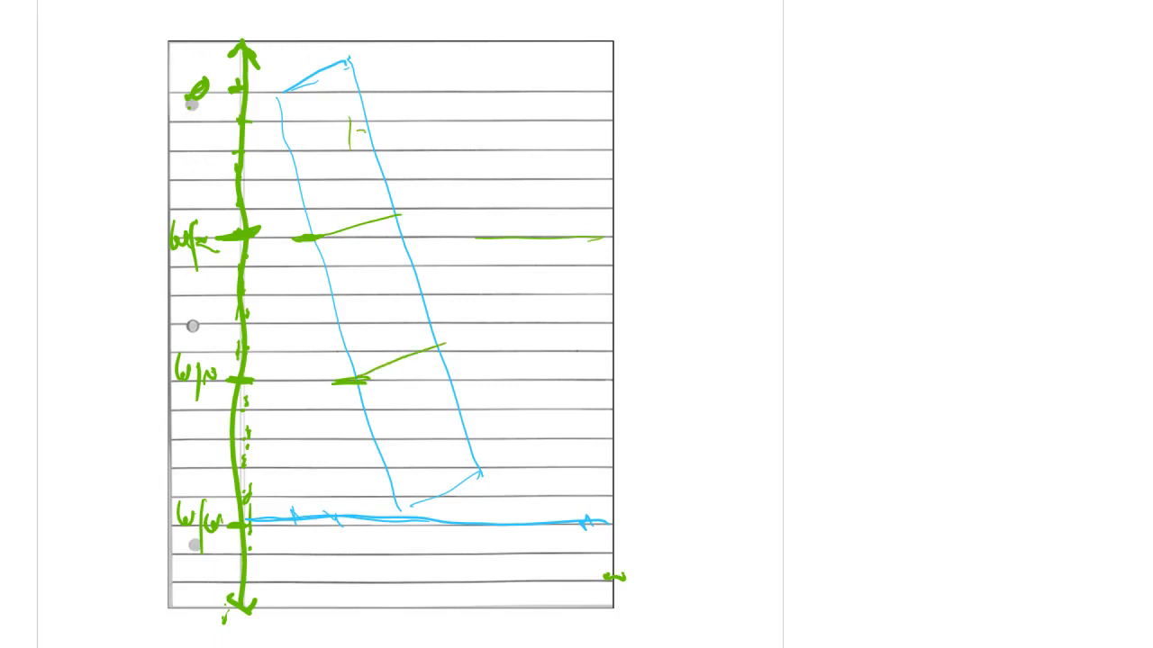
drag(293, 149, 324, 135)
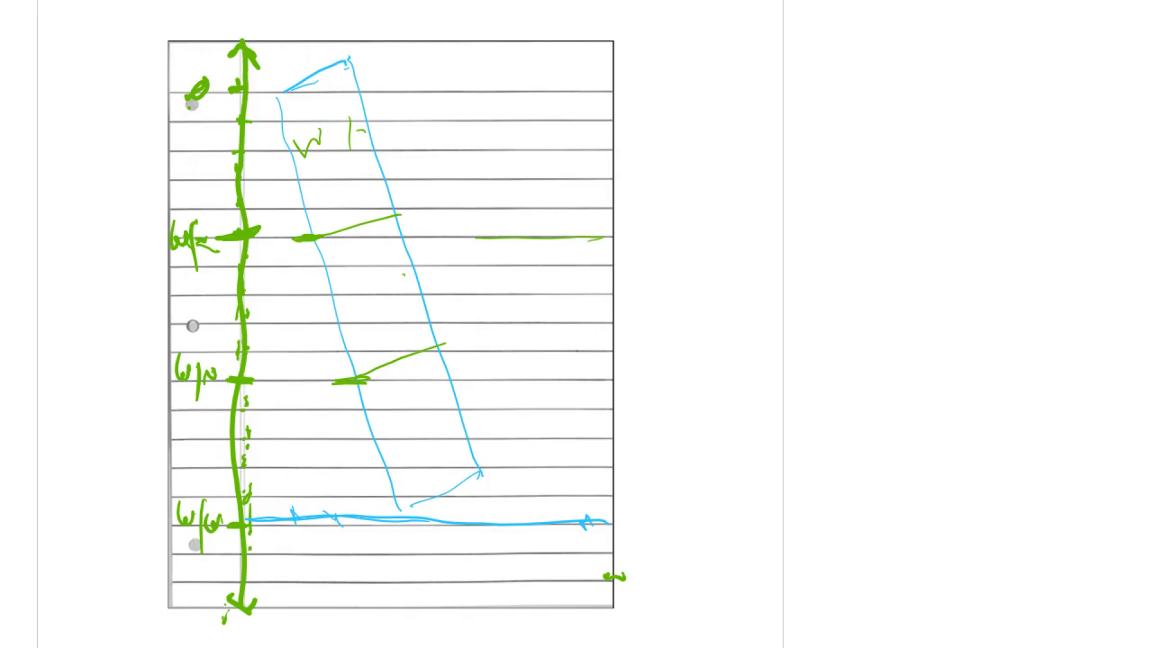
drag(347, 288, 401, 270)
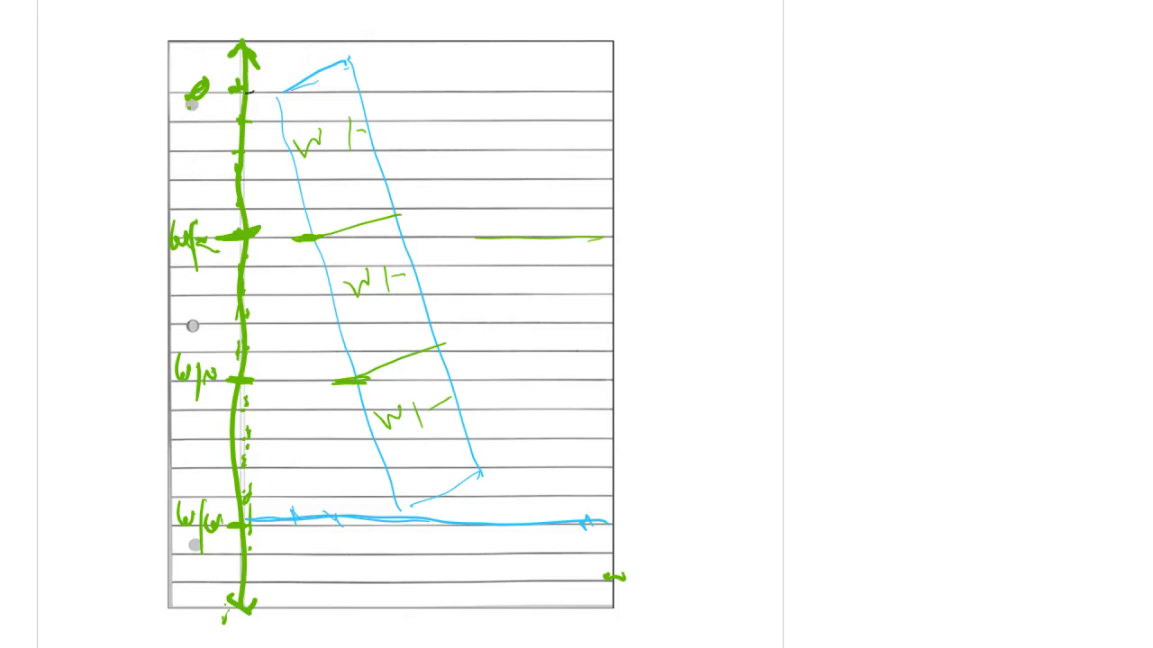
drag(243, 104, 244, 221)
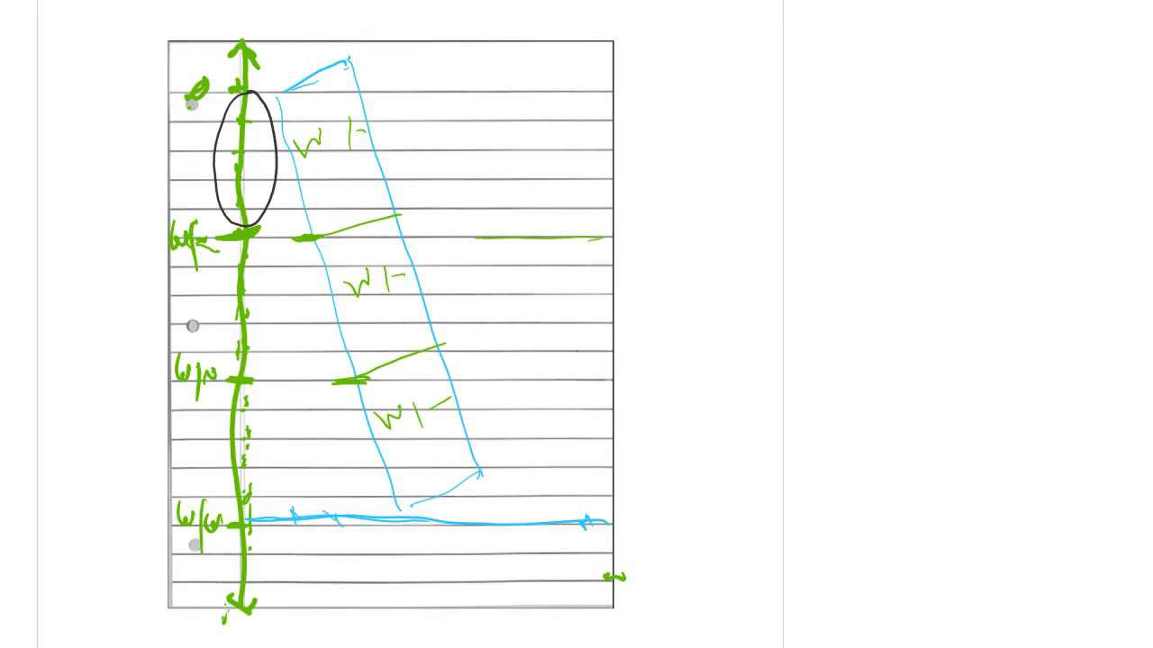
- Loop the middle and bottom thirds of the number line in black
drag(243, 252, 243, 379)
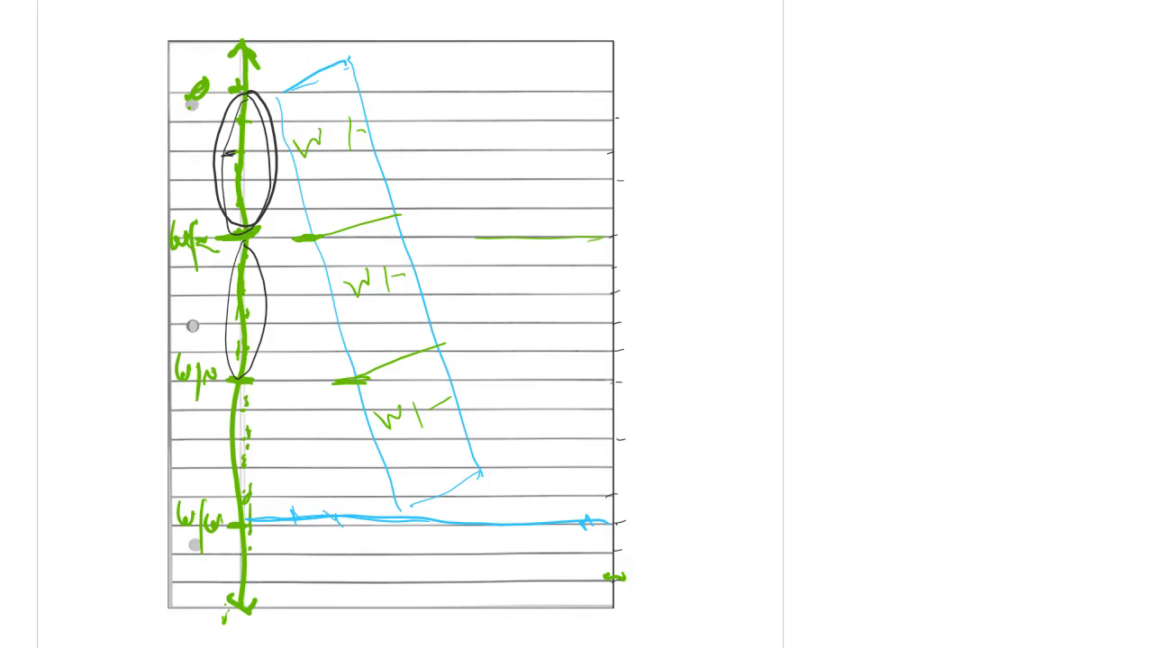
drag(238, 387, 239, 518)
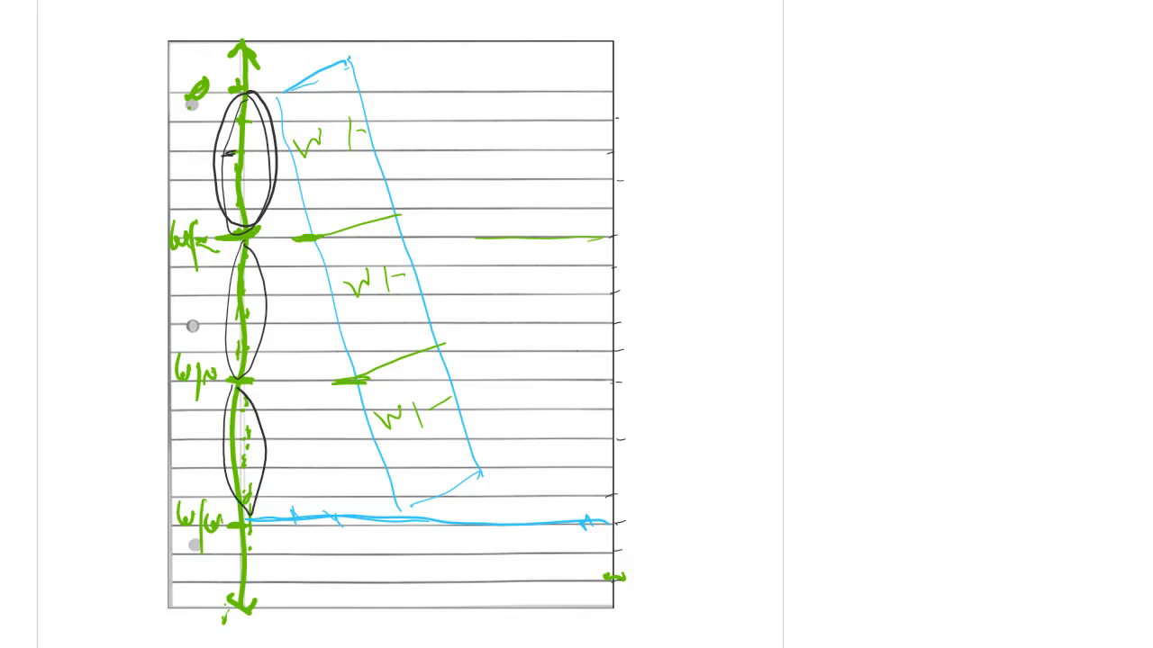